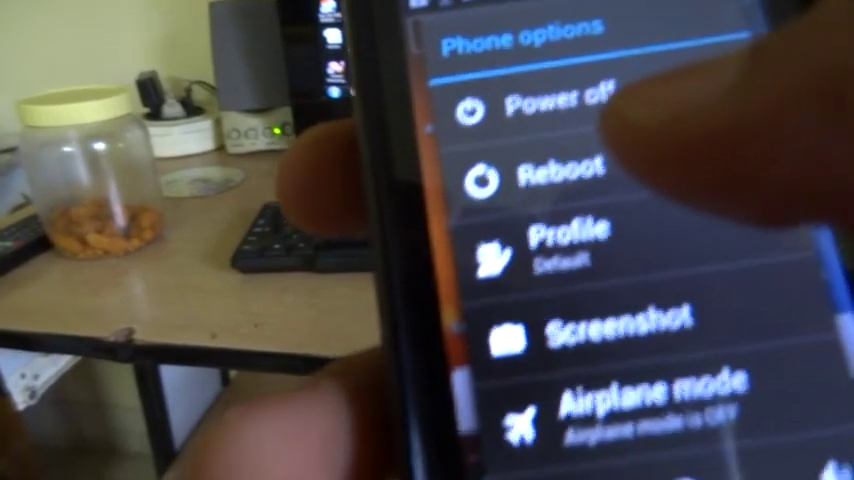
- Choose Reboot in the power menu to bring up the Reboot phone dialog
left_click(560, 170)
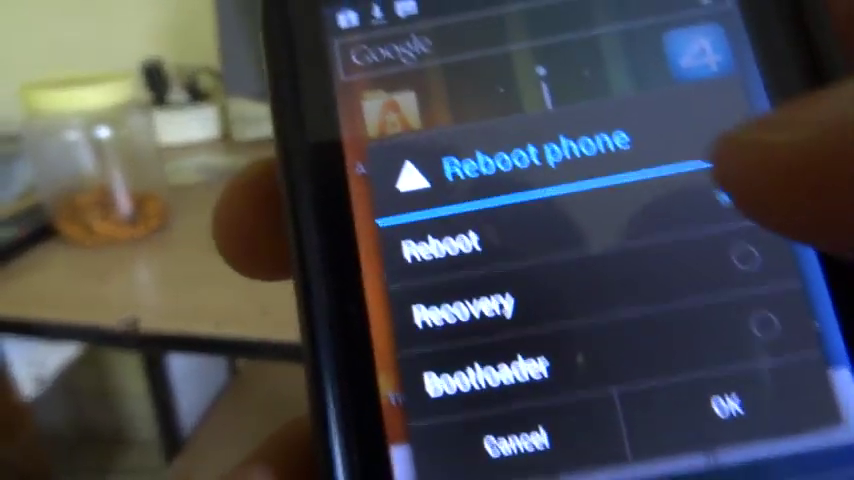